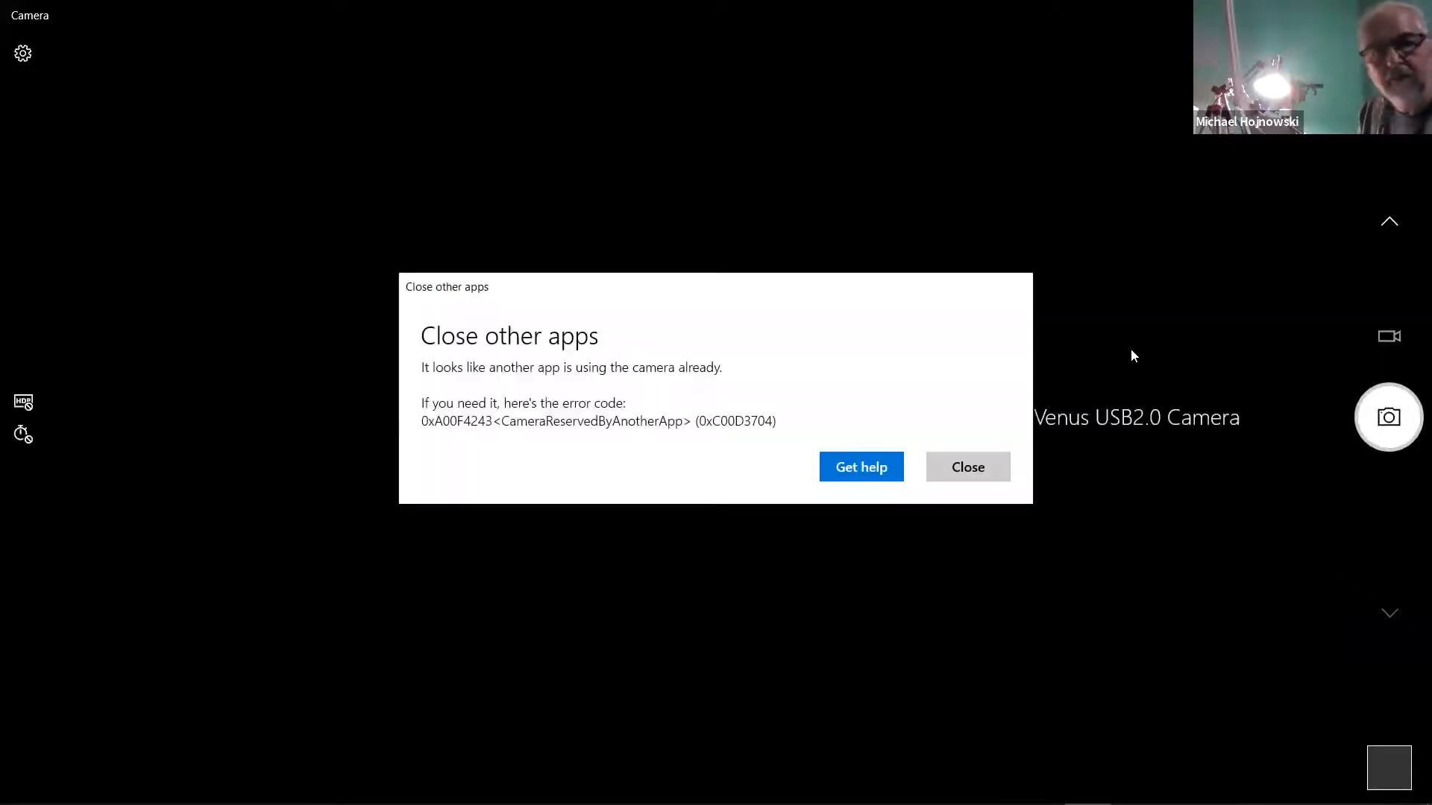
- Close the 'Close other apps' camera-in-use error so the live microscope preview of the part appears
left_click(968, 467)
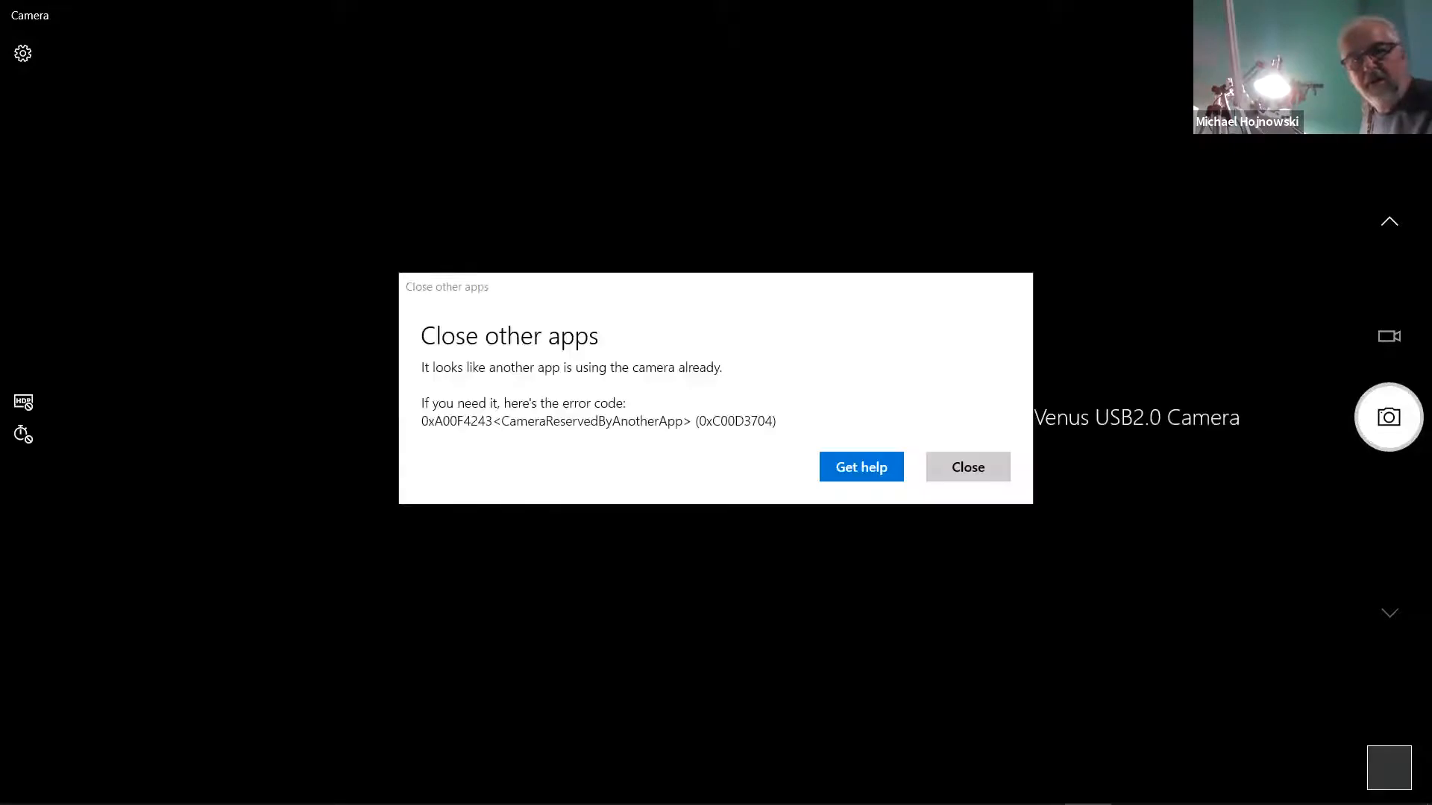
mouse_move(1014, 337)
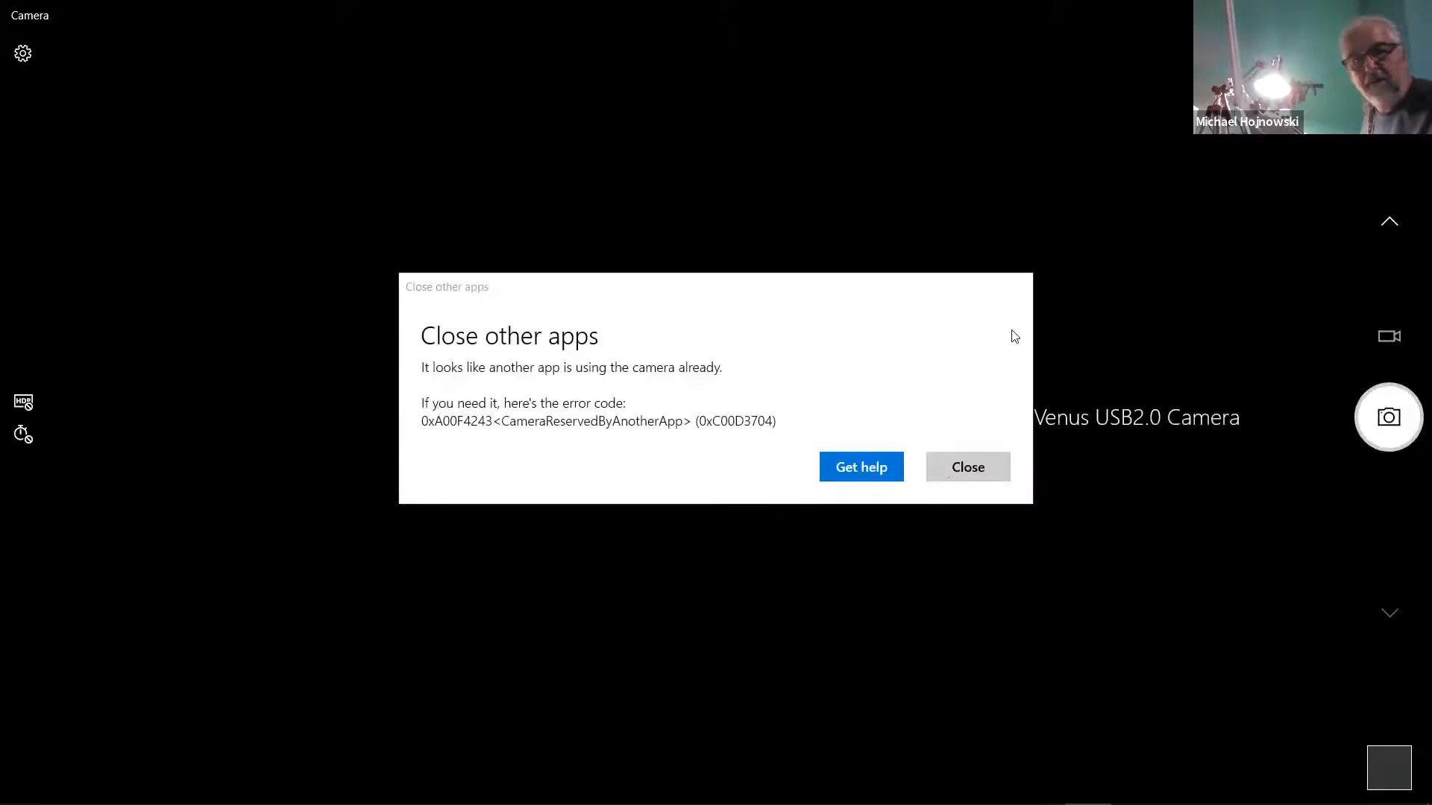
left_click(967, 467)
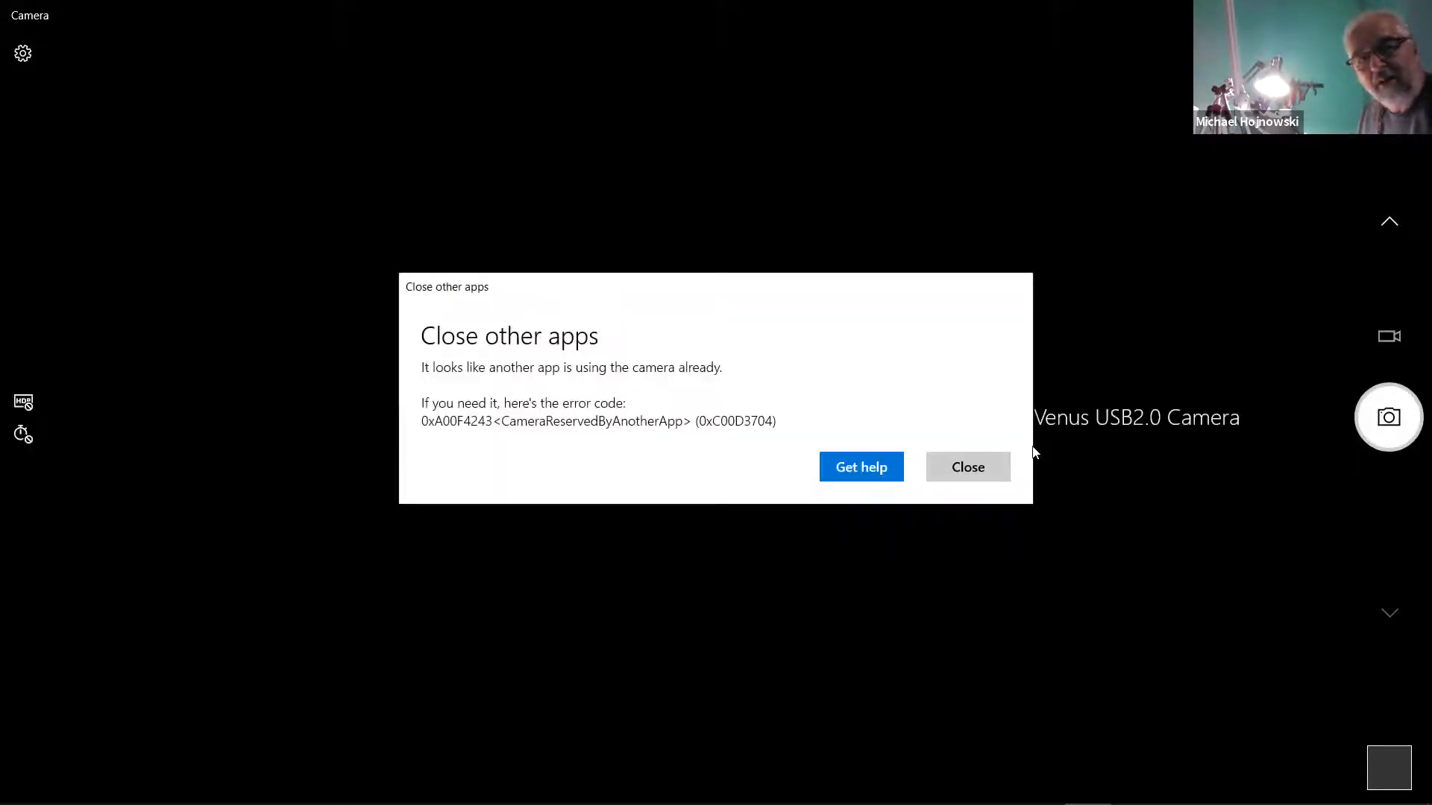
left_click(968, 467)
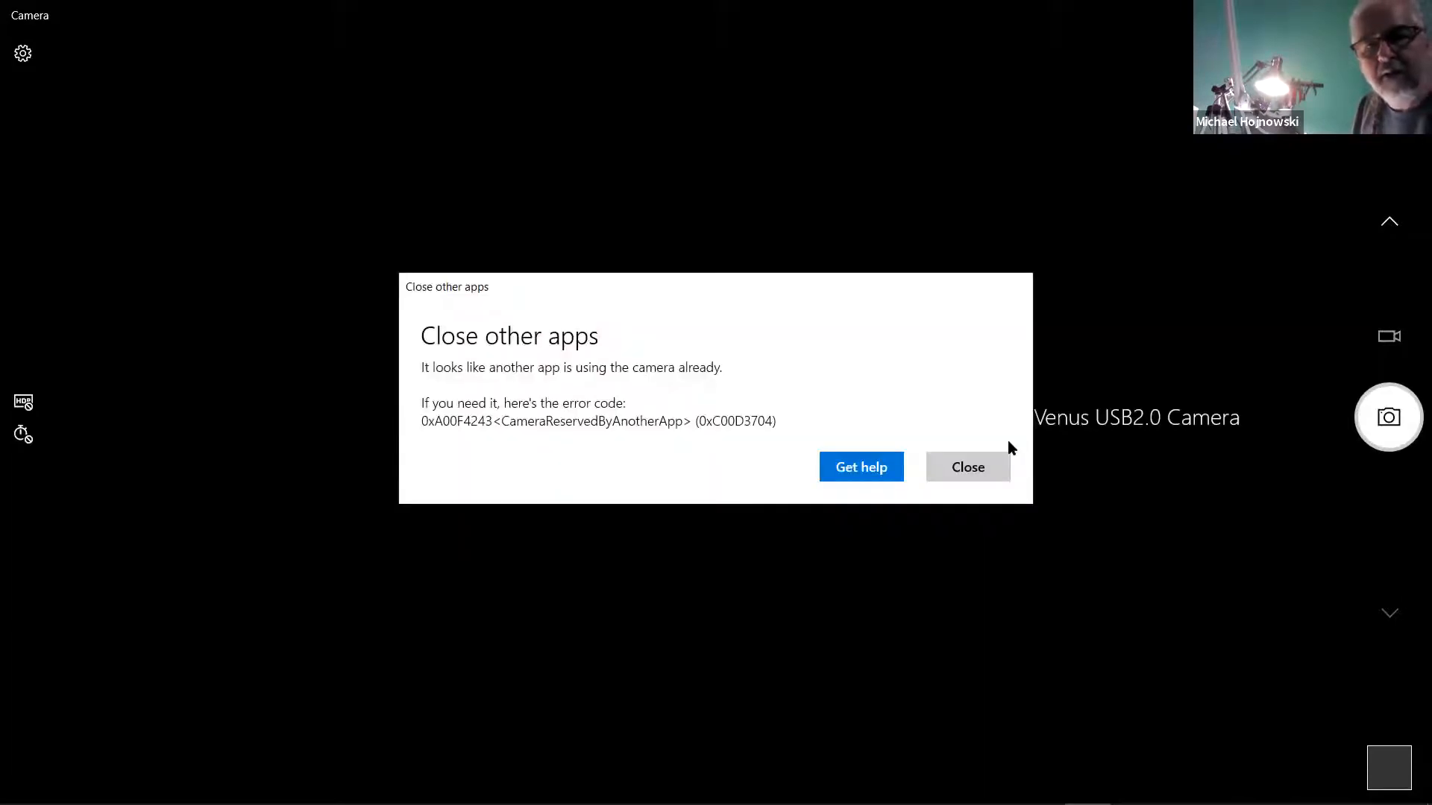
left_click(967, 466)
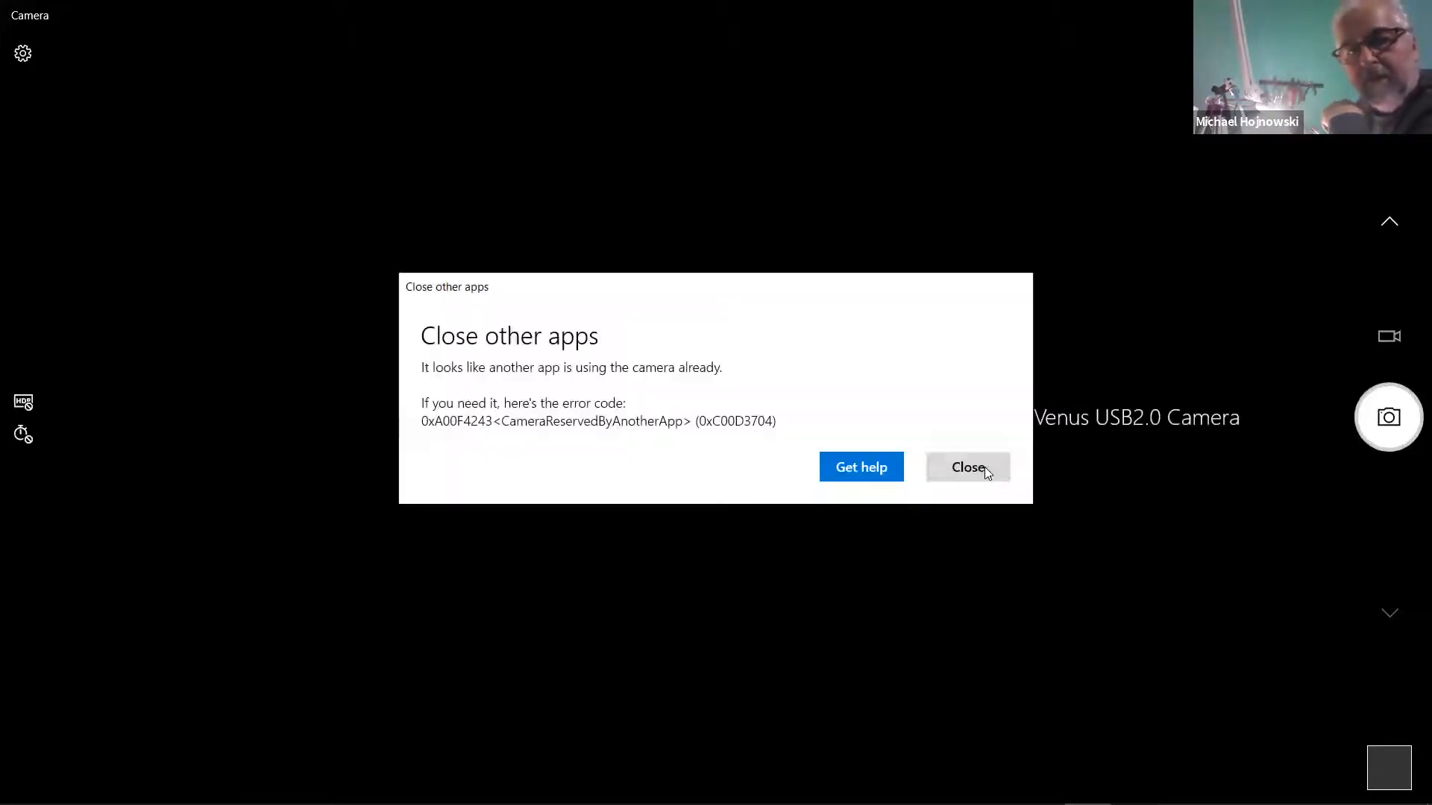
left_click(967, 467)
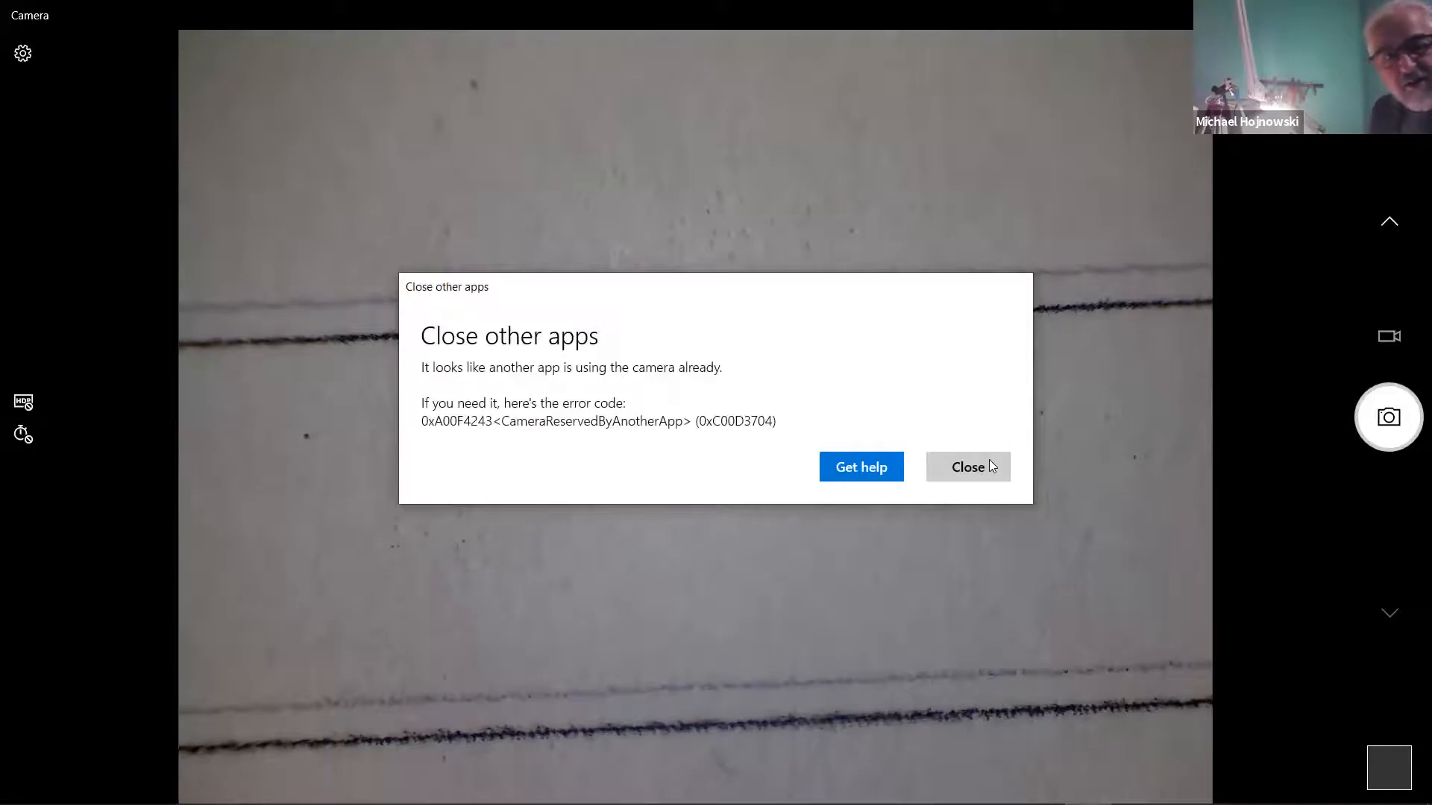
left_click(966, 466)
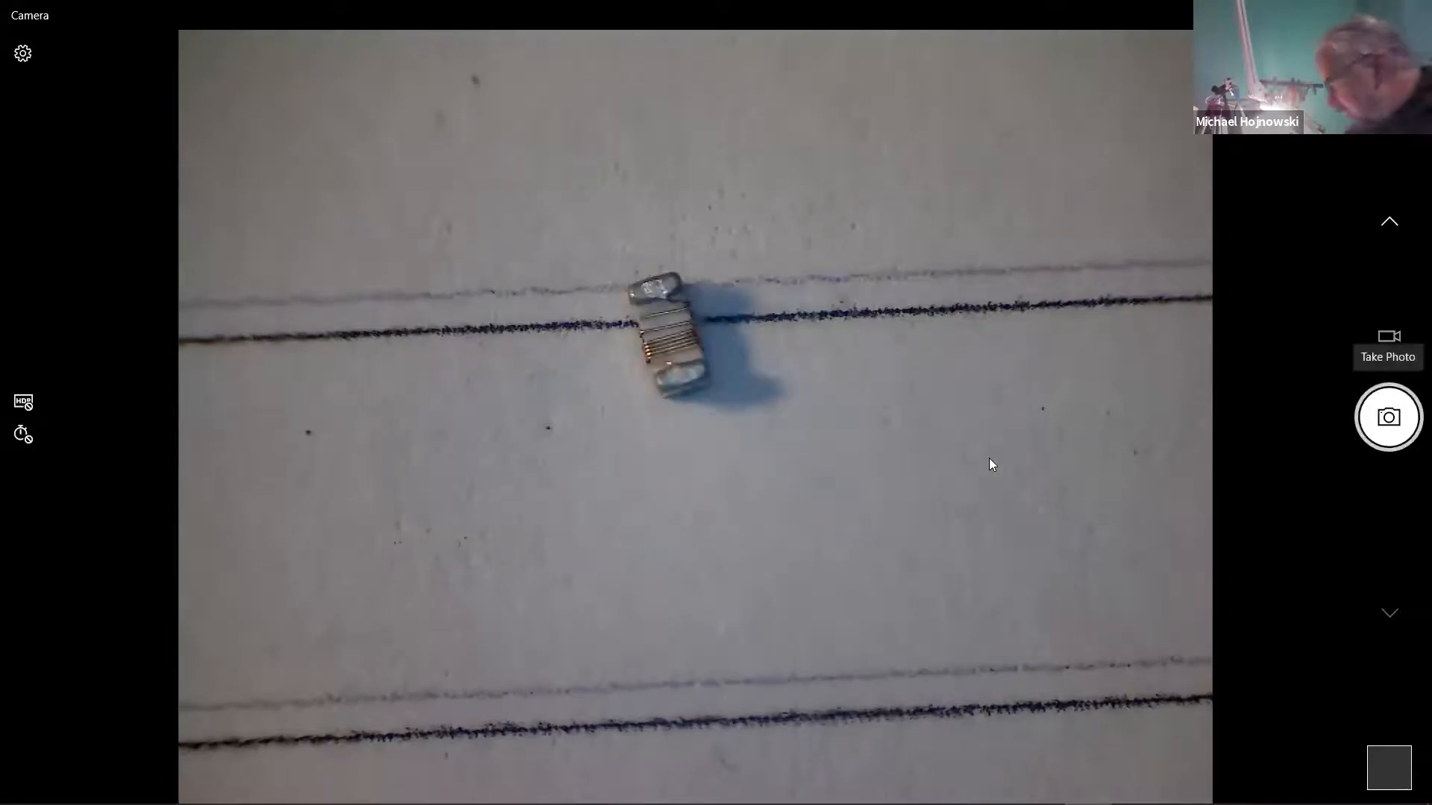